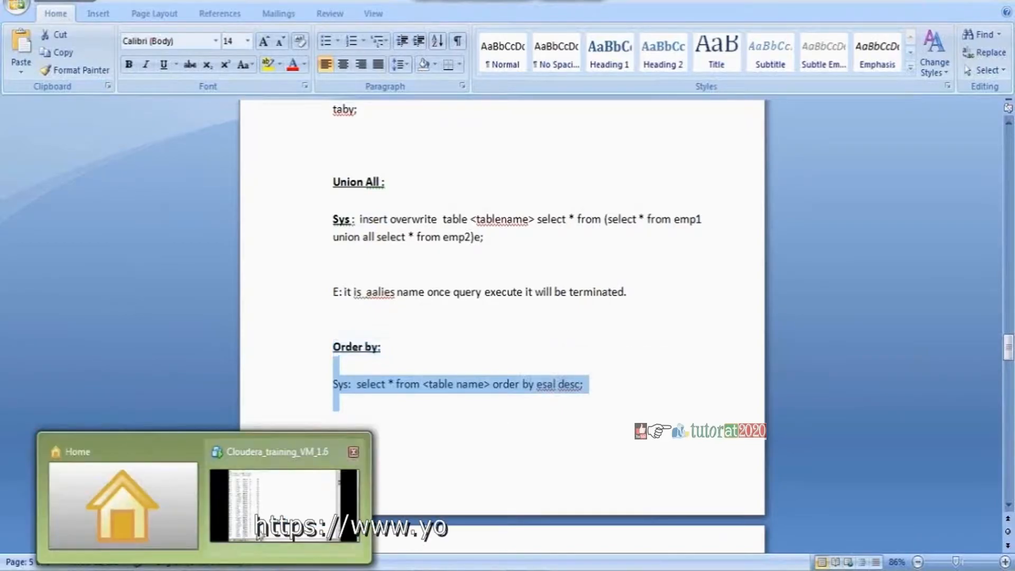
# Switch from the Word notes to the Cloudera VM terminal showing the emp5 rows
pyautogui.click(282, 506)
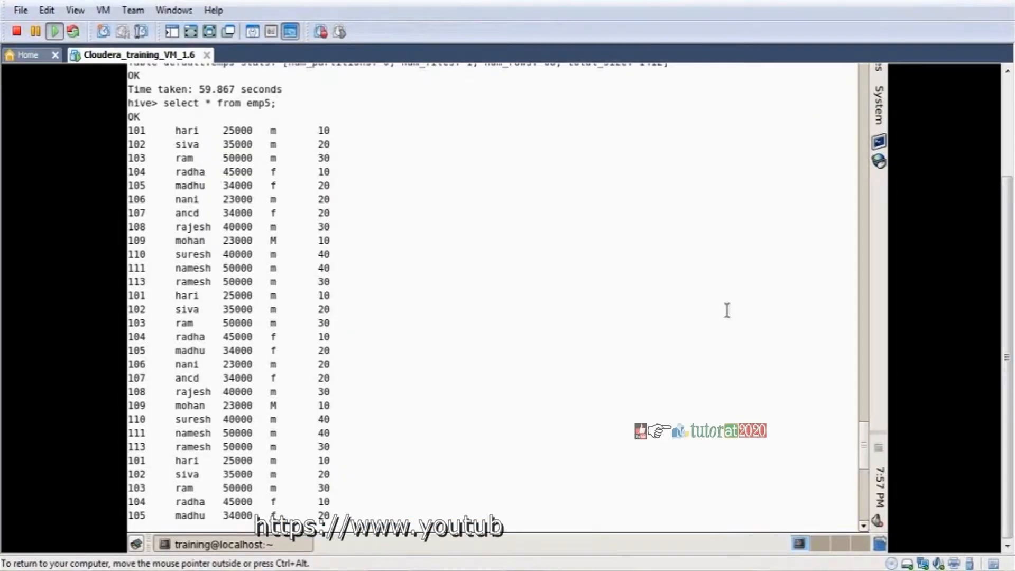
pyautogui.moveTo(866, 439)
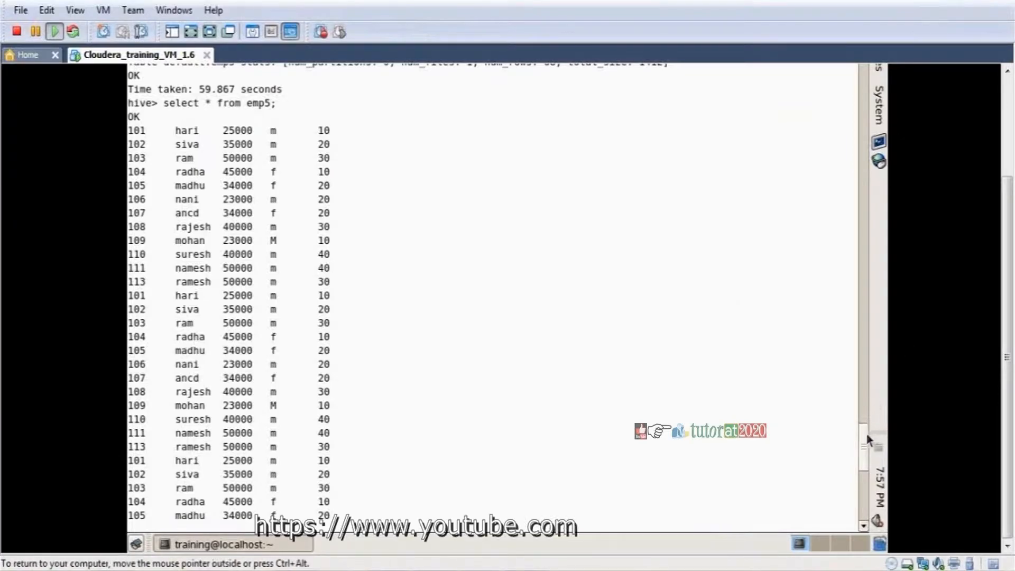
pyautogui.scroll(-3)
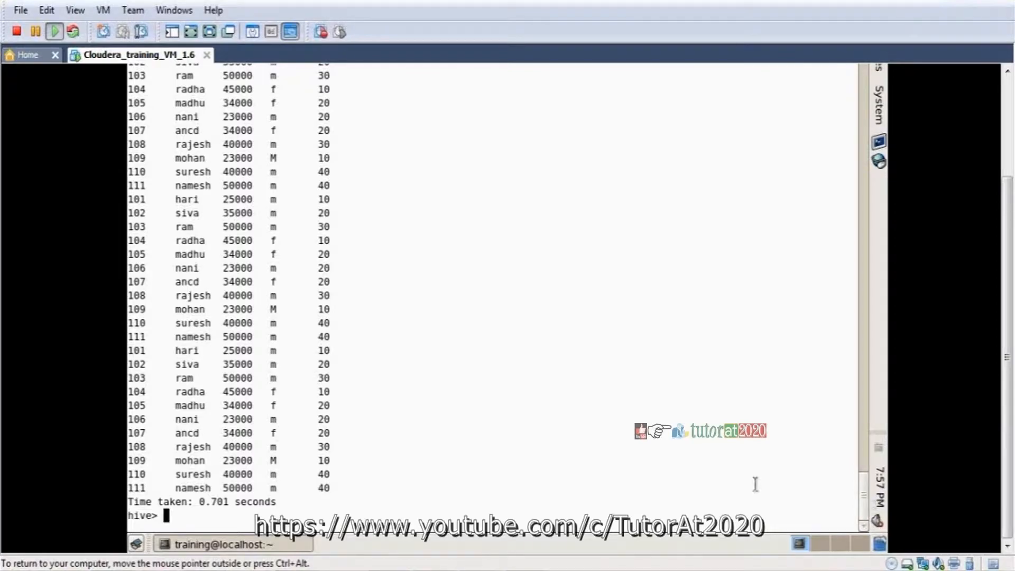
# Run 'select * from emp5 order by sal desc;' and review rows from 50000 down to 23000
pyautogui.write('select * from emp5 order by')
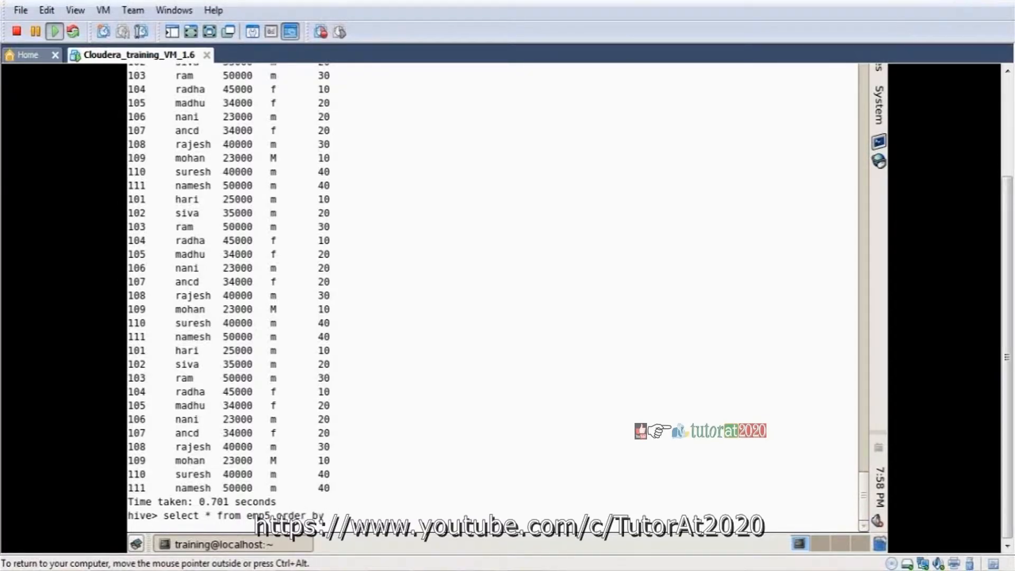
pyautogui.write('sal')
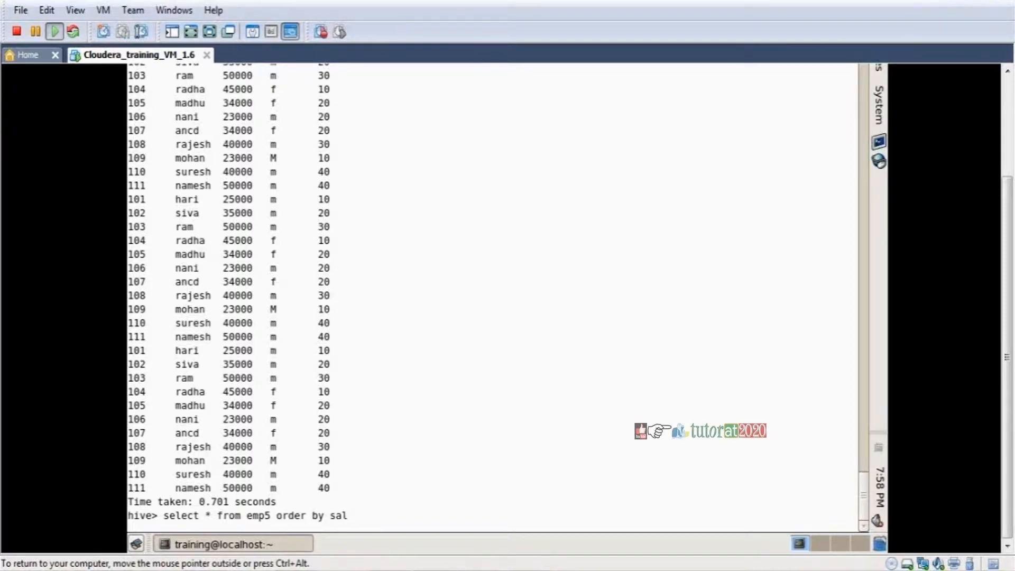
pyautogui.write('desc')
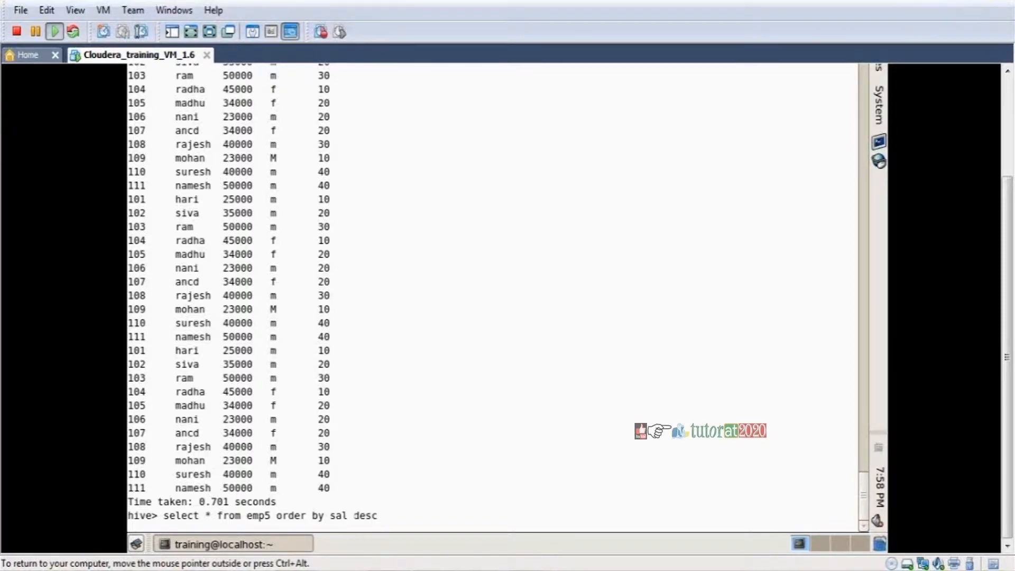
pyautogui.press('BackSpace')
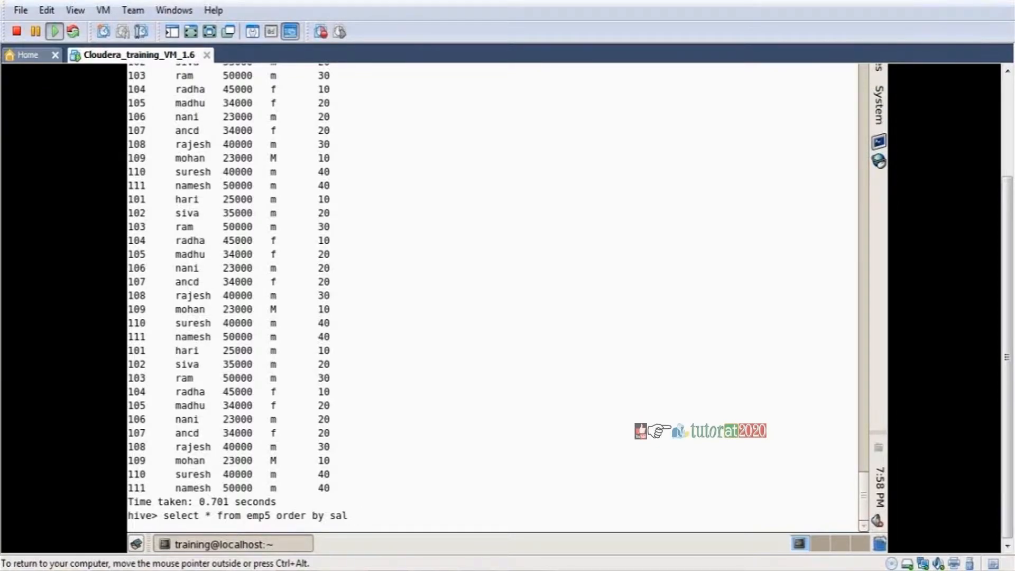
pyautogui.write('desc')
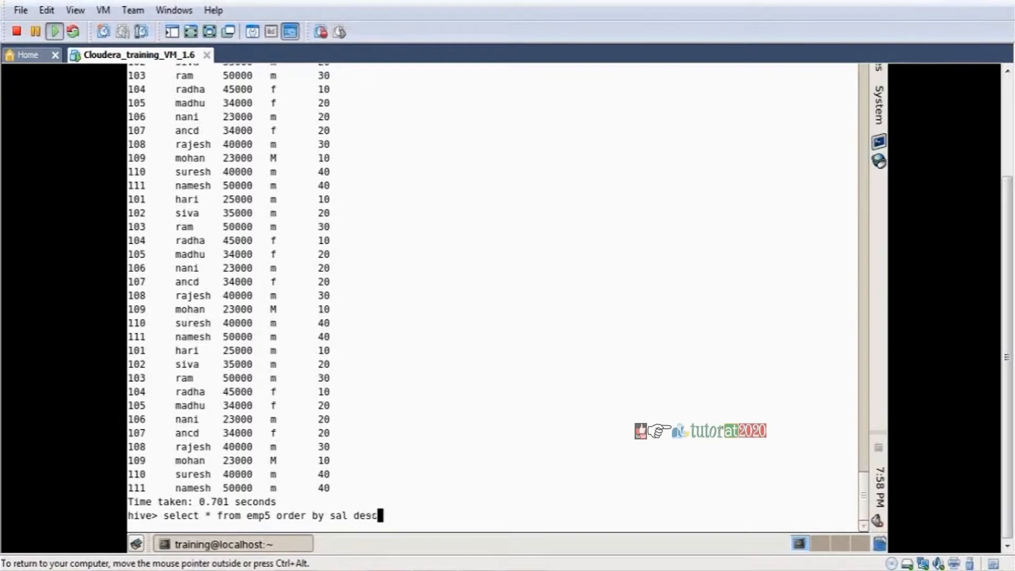
pyautogui.write(';')
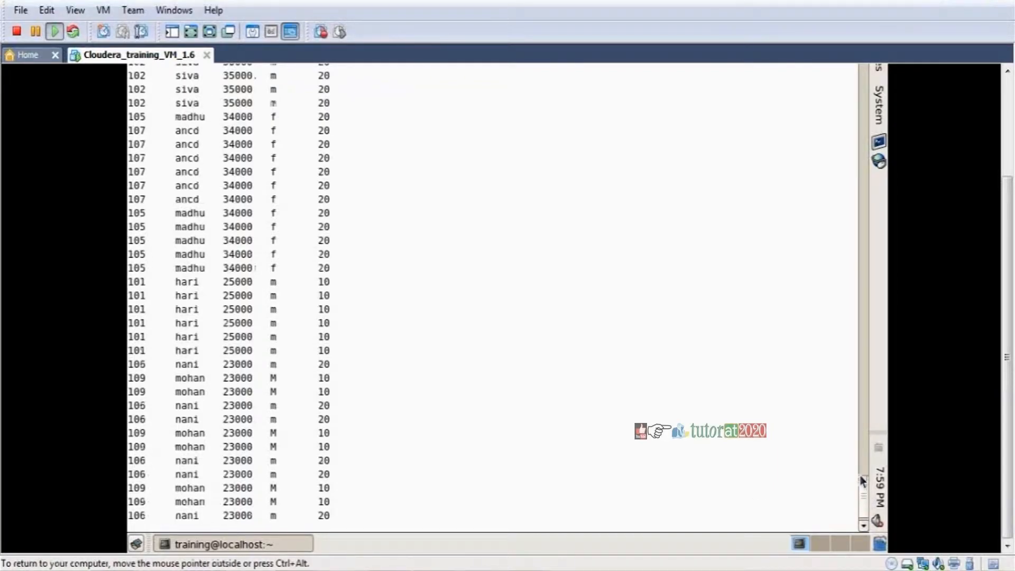
pyautogui.scroll(3)
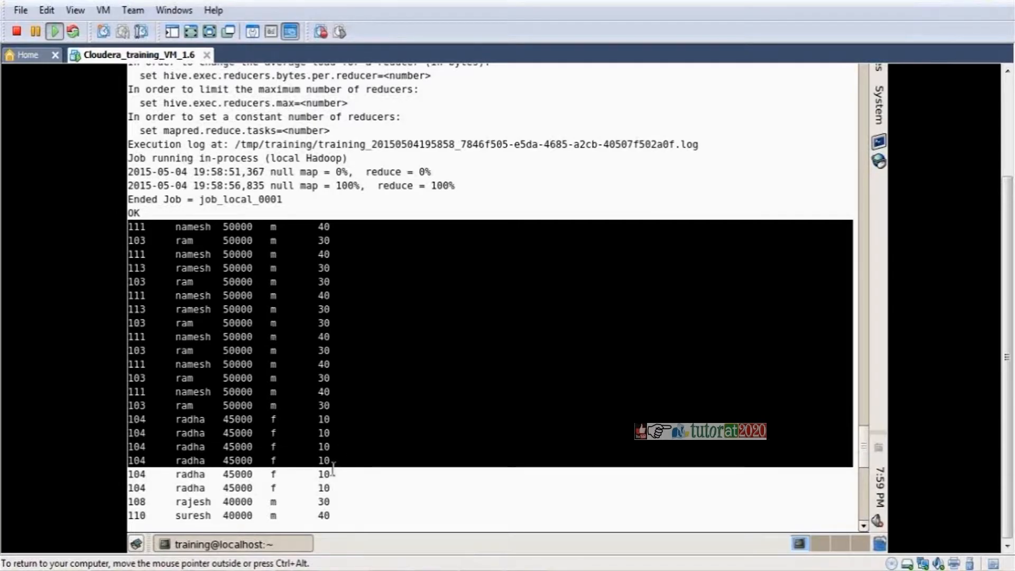
pyautogui.scroll(-3)
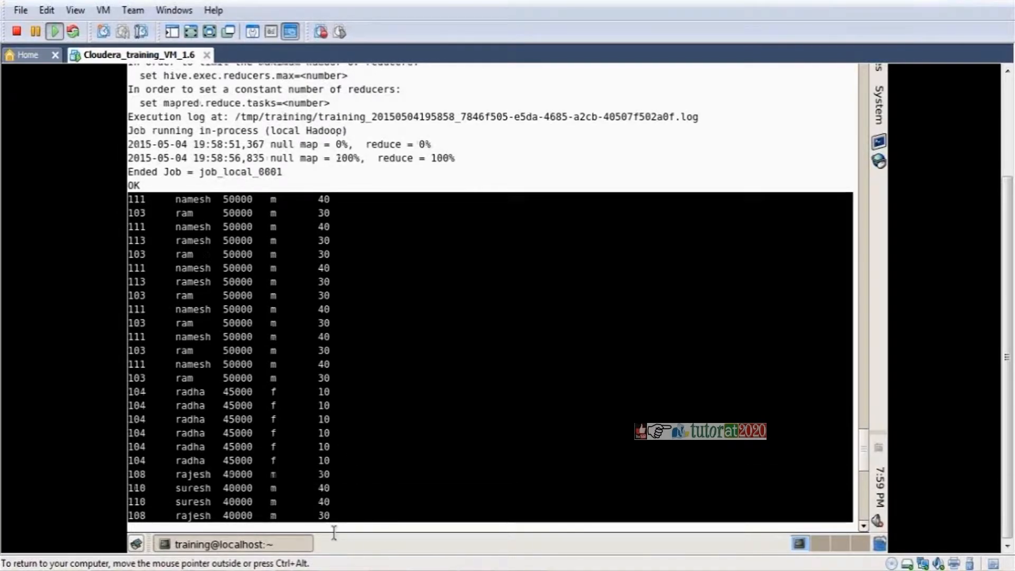
pyautogui.scroll(-3)
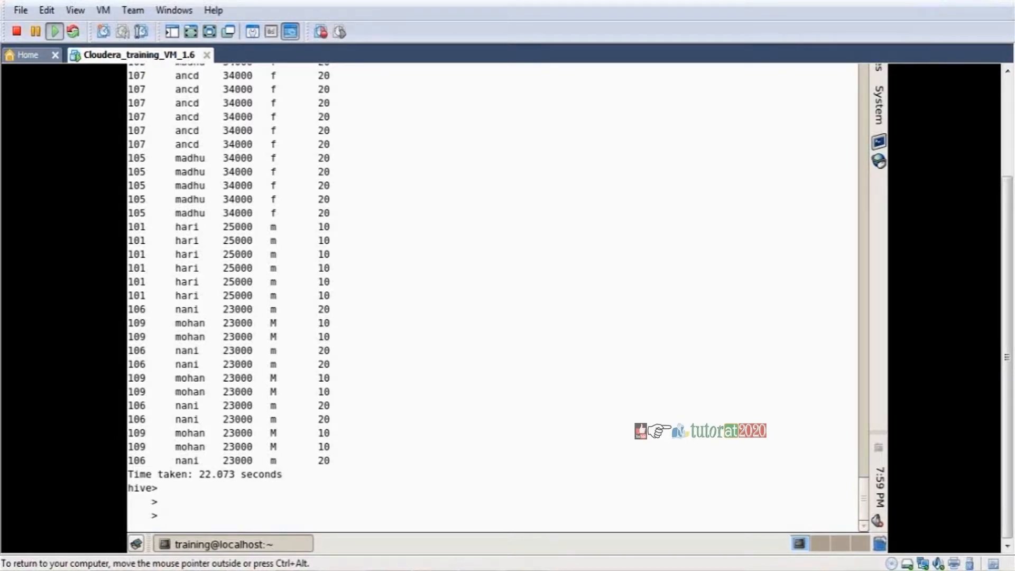
# Run 'select * from emp5 order by sal desc limit 10;' to show the ten highest salaries
pyautogui.write('select * from emp5 order by sal desc;')
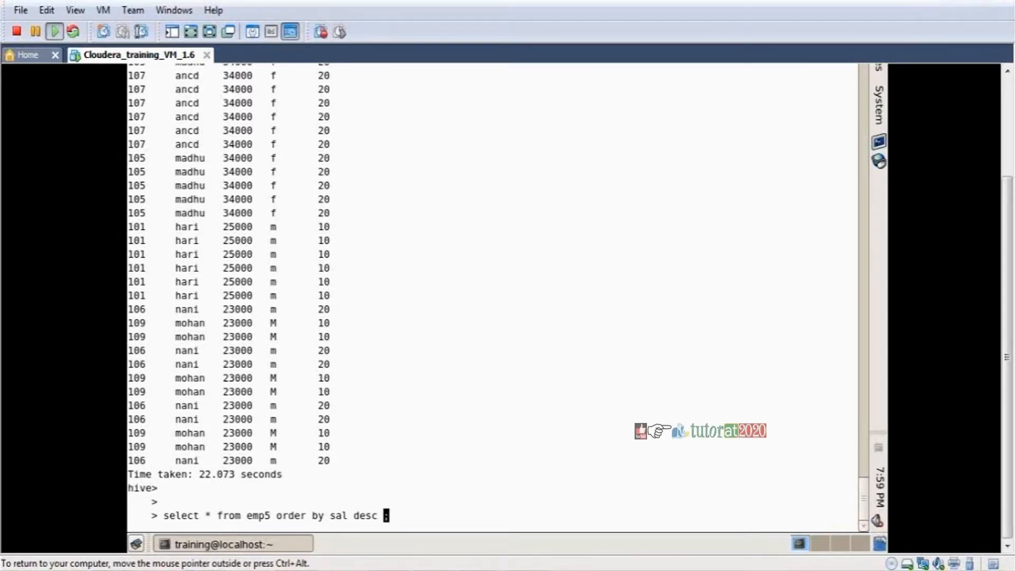
pyautogui.write('l')
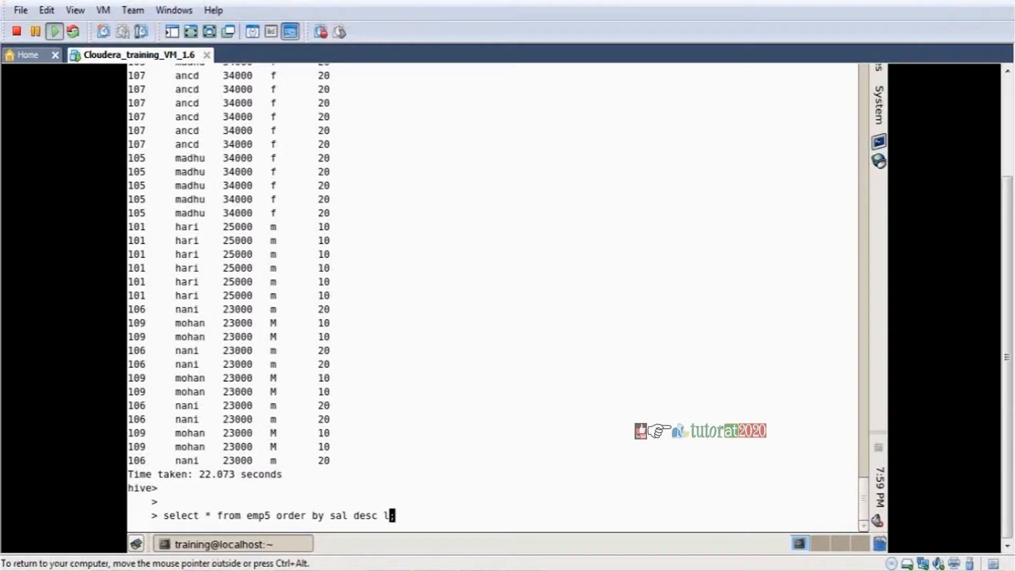
pyautogui.write('imit 10;')
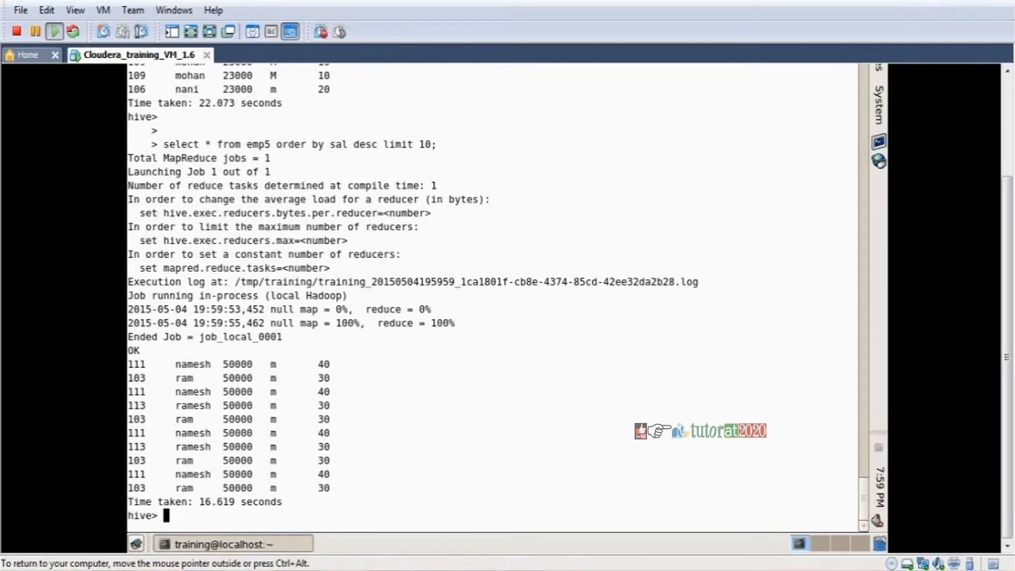
pyautogui.moveTo(547, 555)
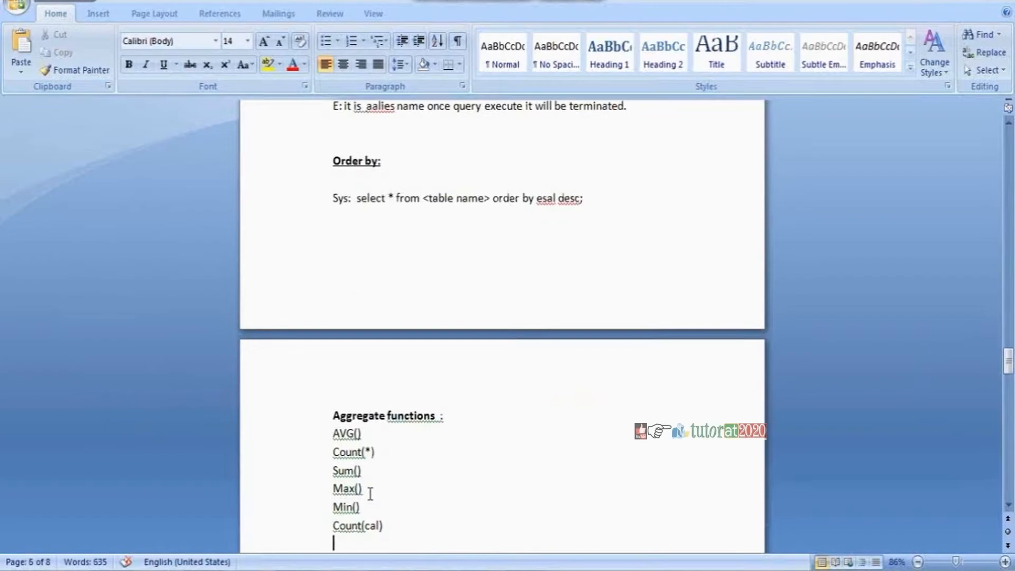
# Review the Group by sum(sal) per department notes in Word, then return to the Hive terminal
pyautogui.scroll(-3)
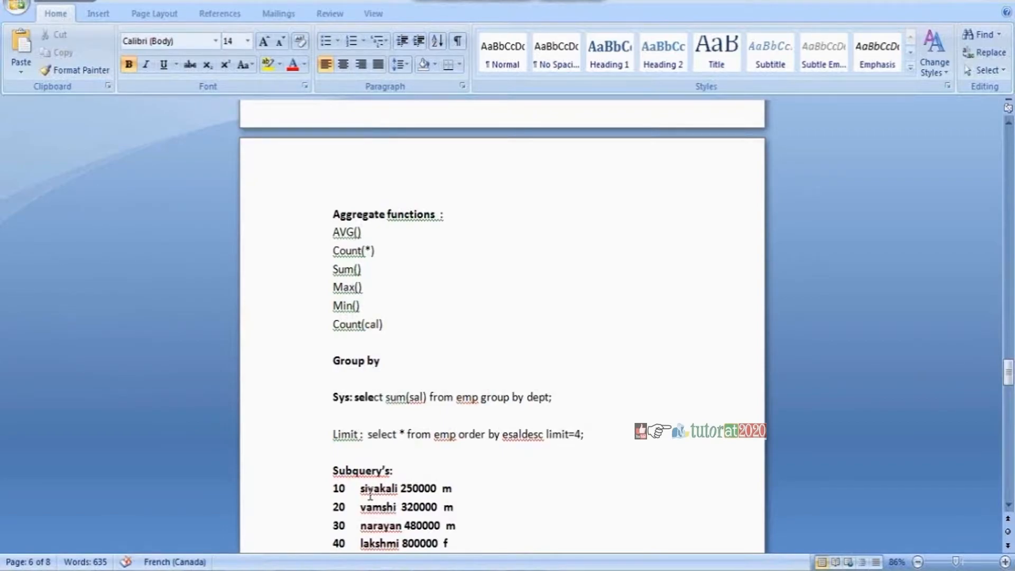
pyautogui.moveTo(356, 501)
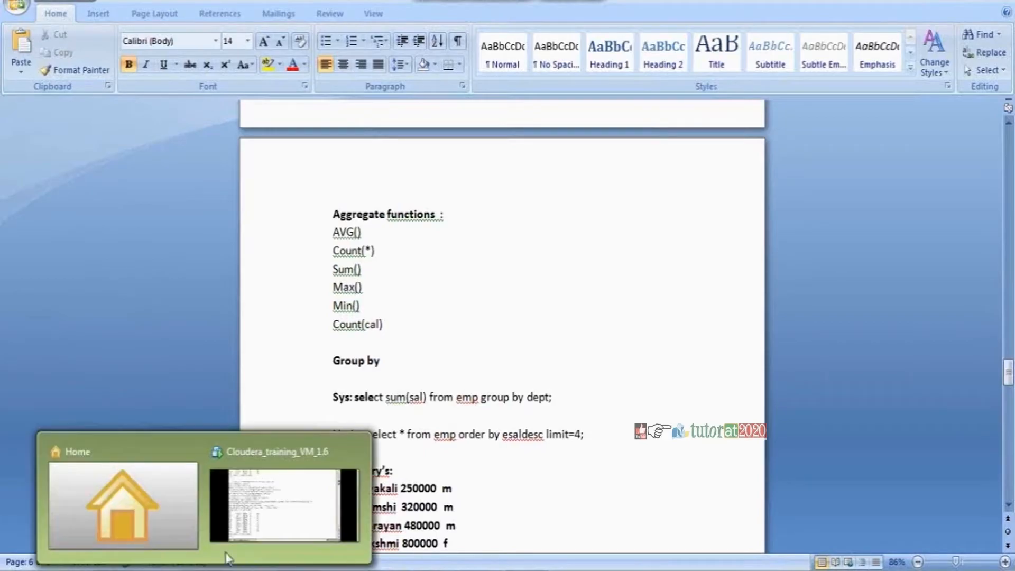
pyautogui.click(283, 506)
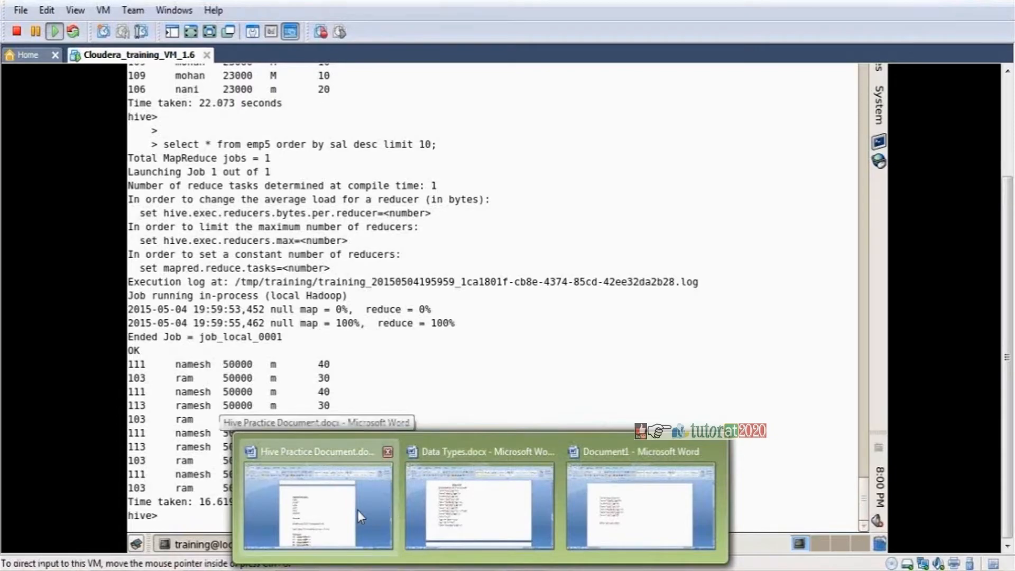
pyautogui.click(319, 507)
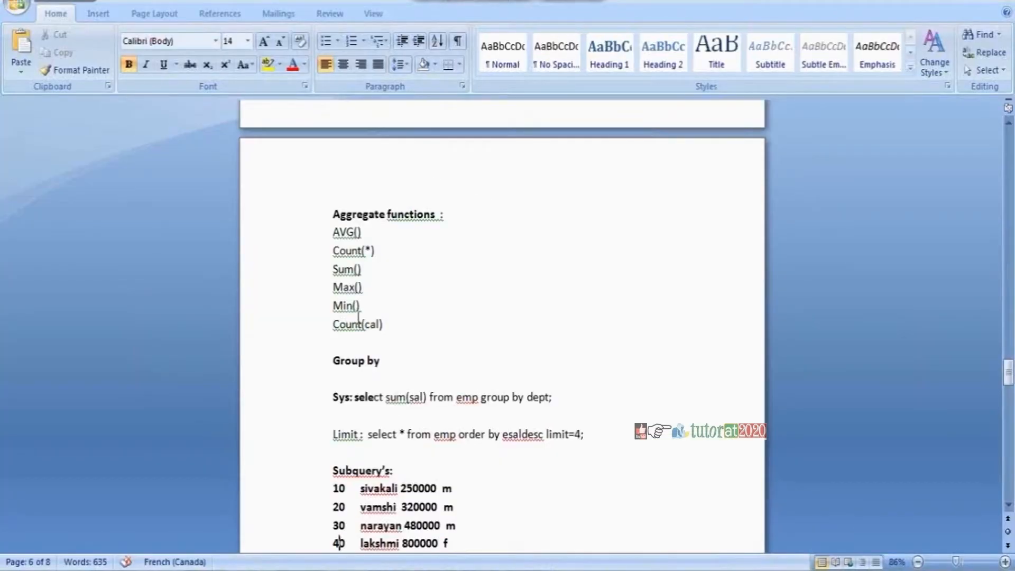
pyautogui.moveTo(415, 391)
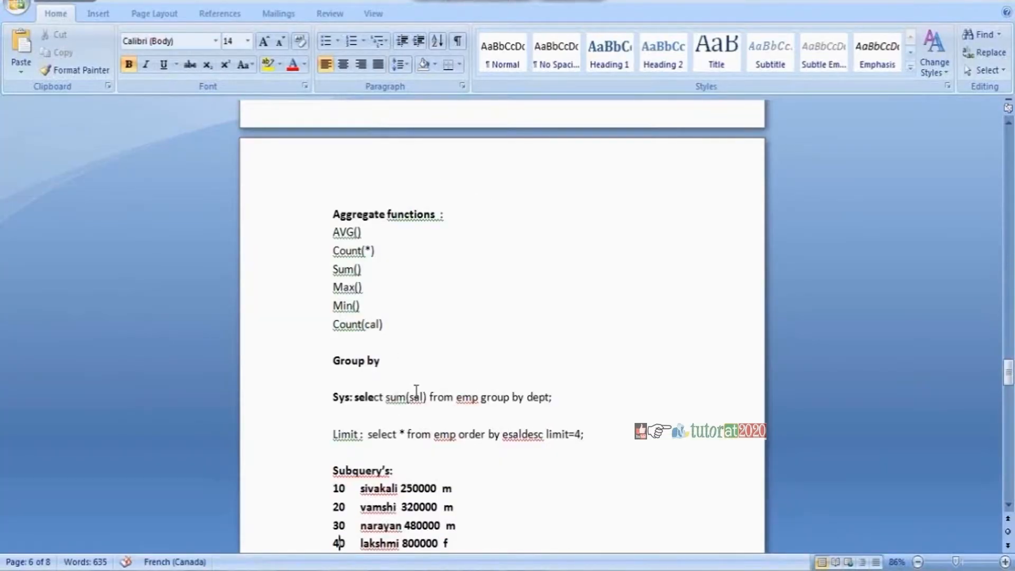
pyautogui.moveTo(351, 292)
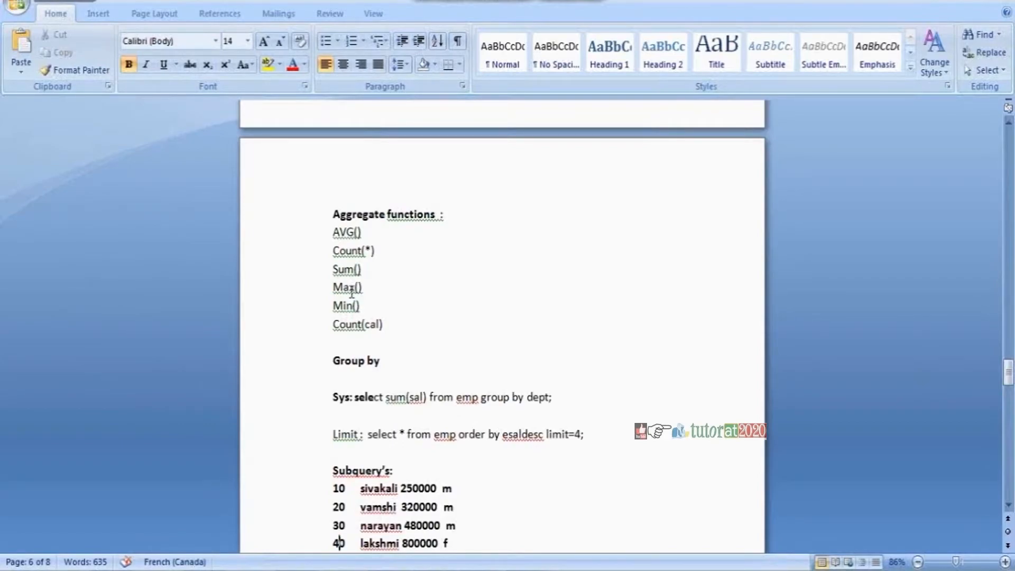
pyautogui.moveTo(313, 347)
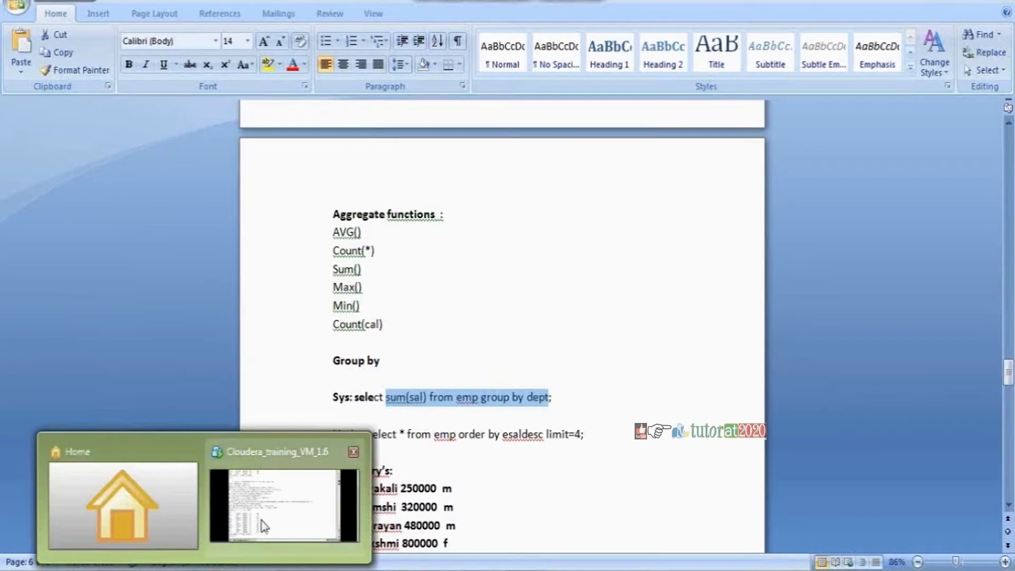
pyautogui.click(284, 505)
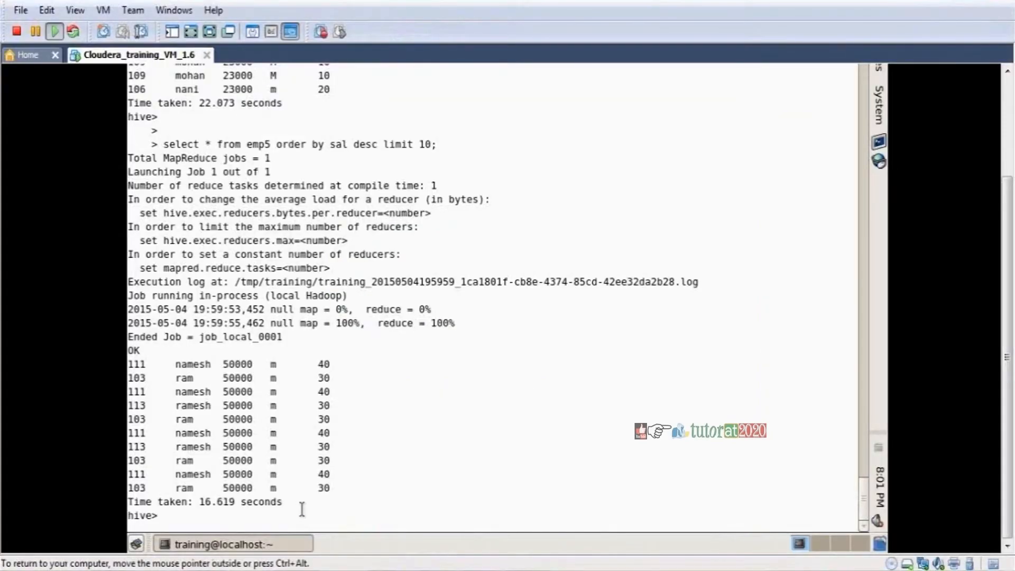
# Run 'select SUM(sal) from emp5 group by dno;' returning four department salary totals
pyautogui.write('ss')
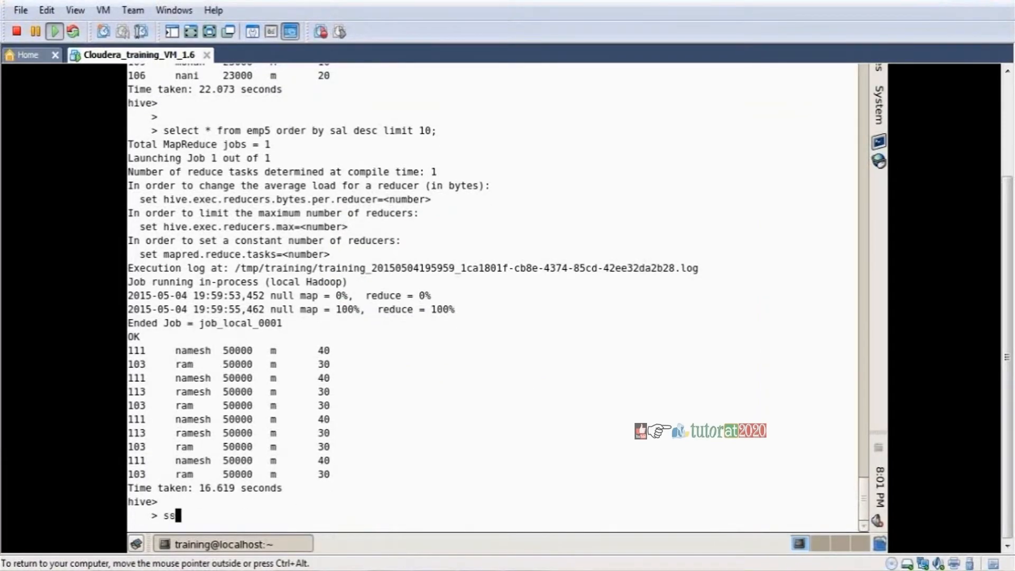
pyautogui.write('elect SUM(sal) fro')
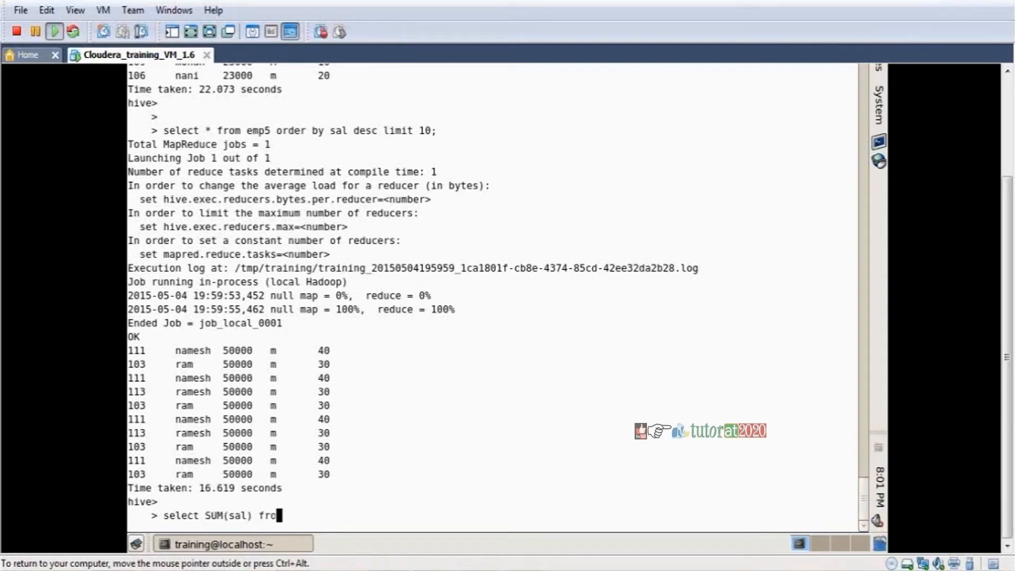
pyautogui.write('m')
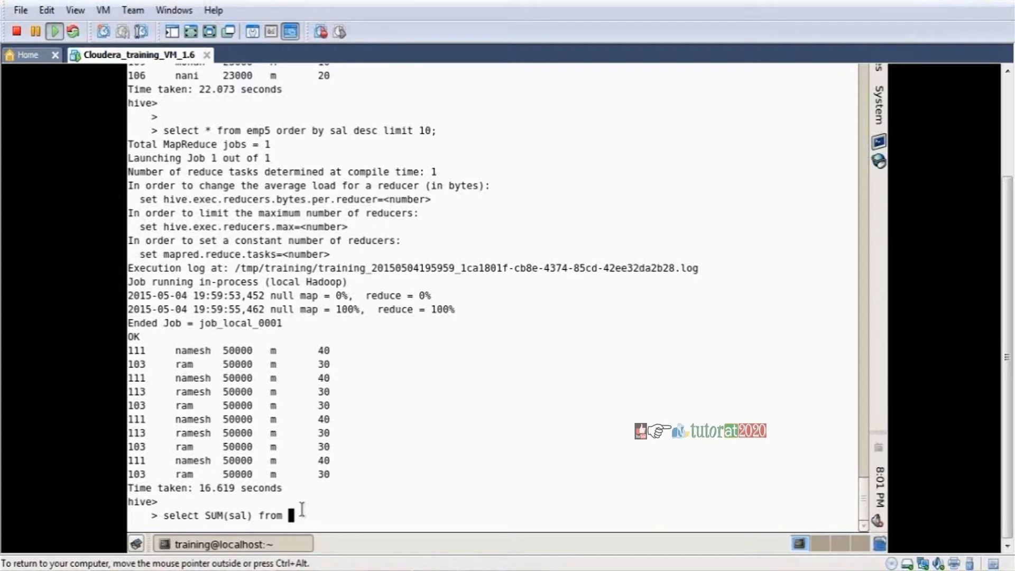
pyautogui.press('Return')
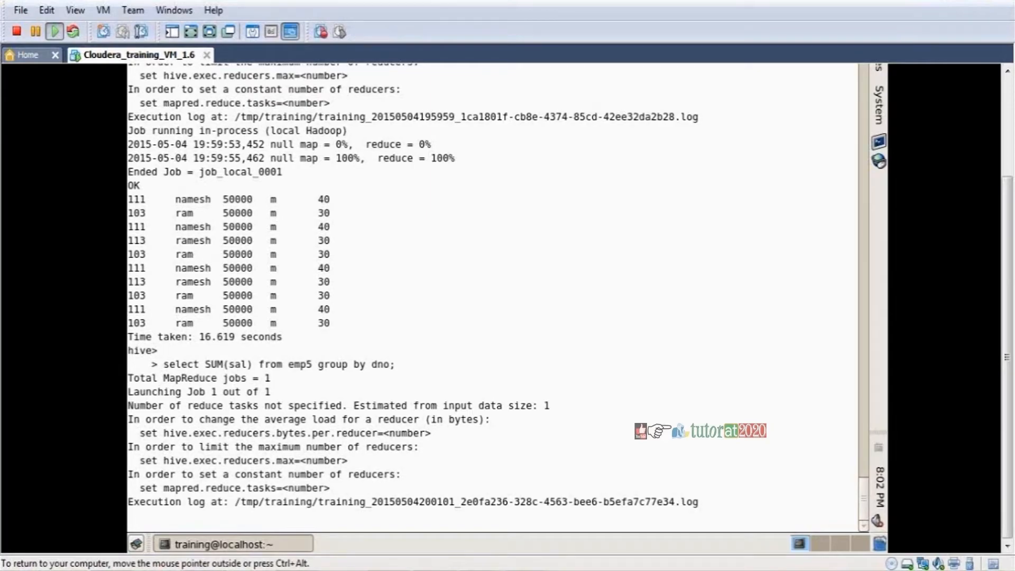
pyautogui.scroll(-3)
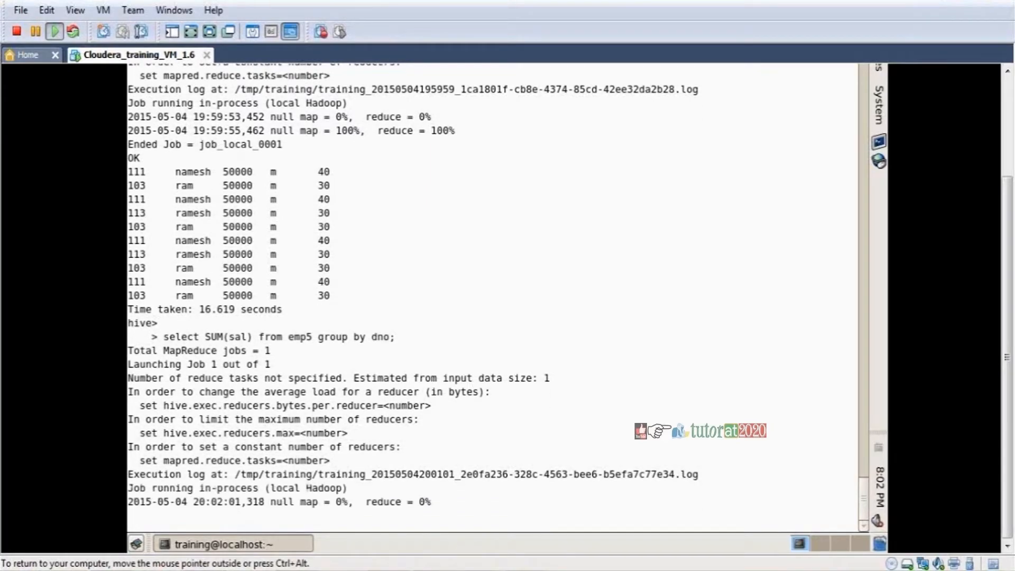
pyautogui.scroll(-3)
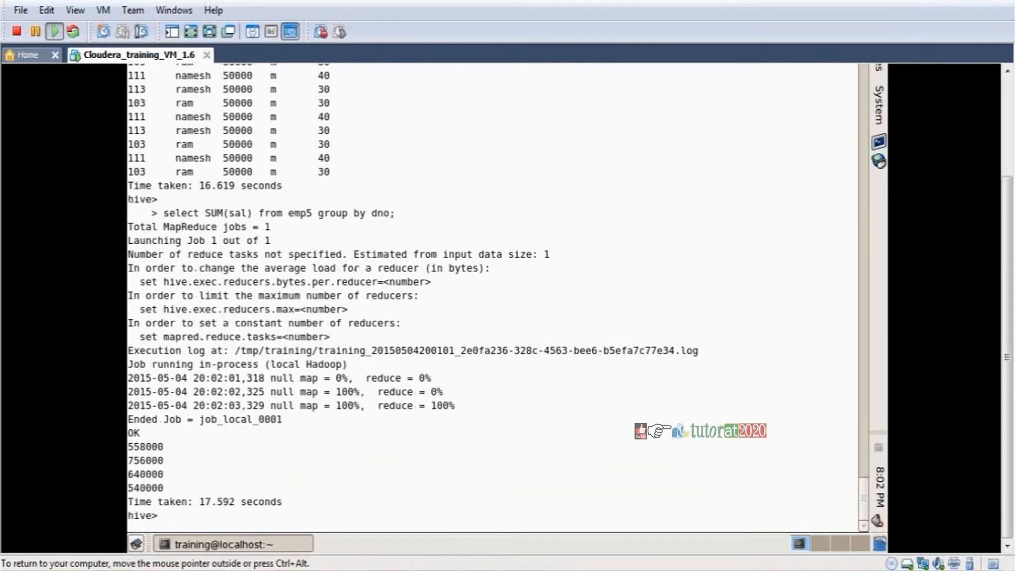
# Rerun as 'select dno,SUM(sal) from emp5 group by dno;' pairing departments 10–40 with totals
pyautogui.write('select SUM(sal) from emp5 group by dno;')
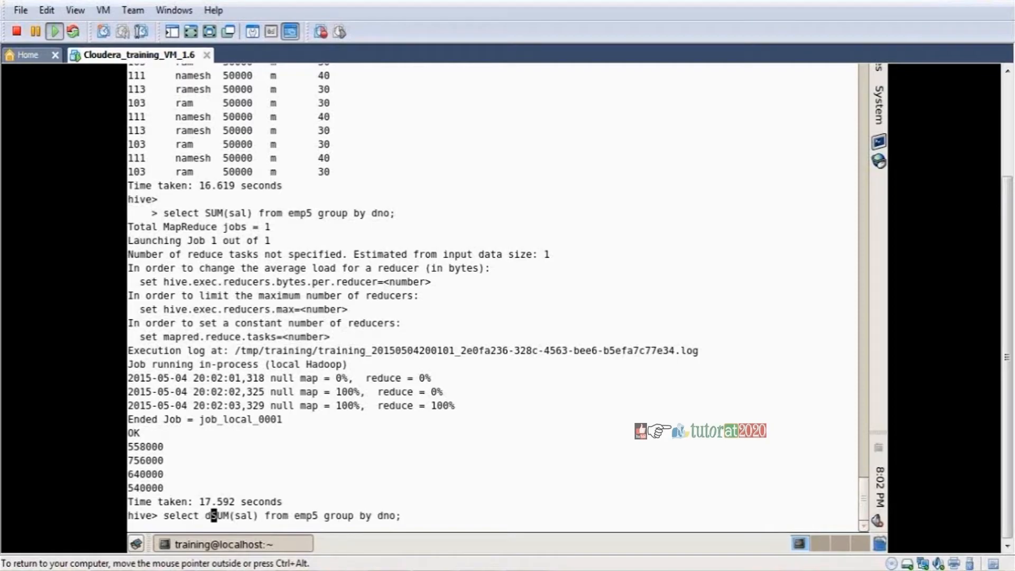
pyautogui.write('no,')
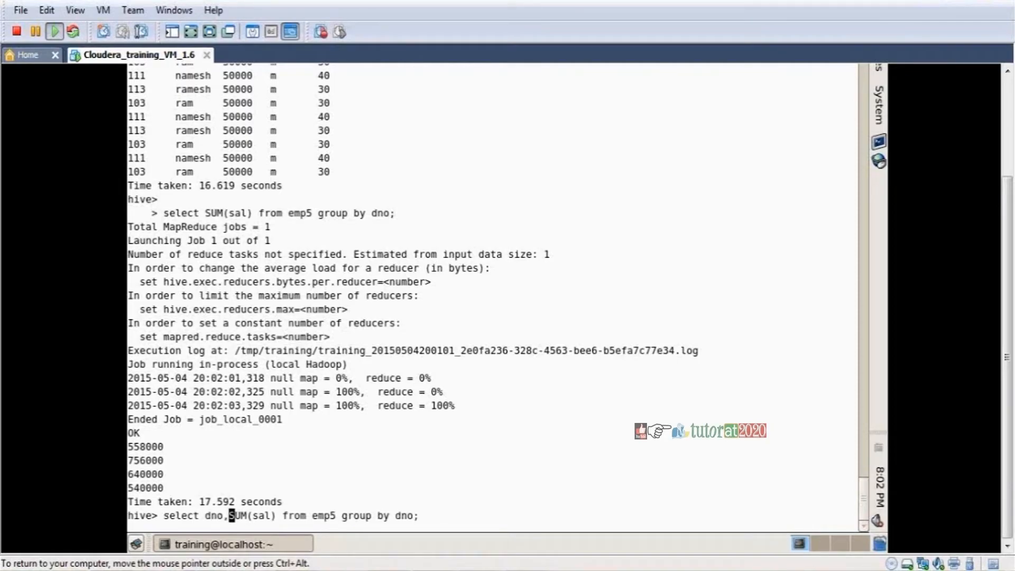
pyautogui.press('Return')
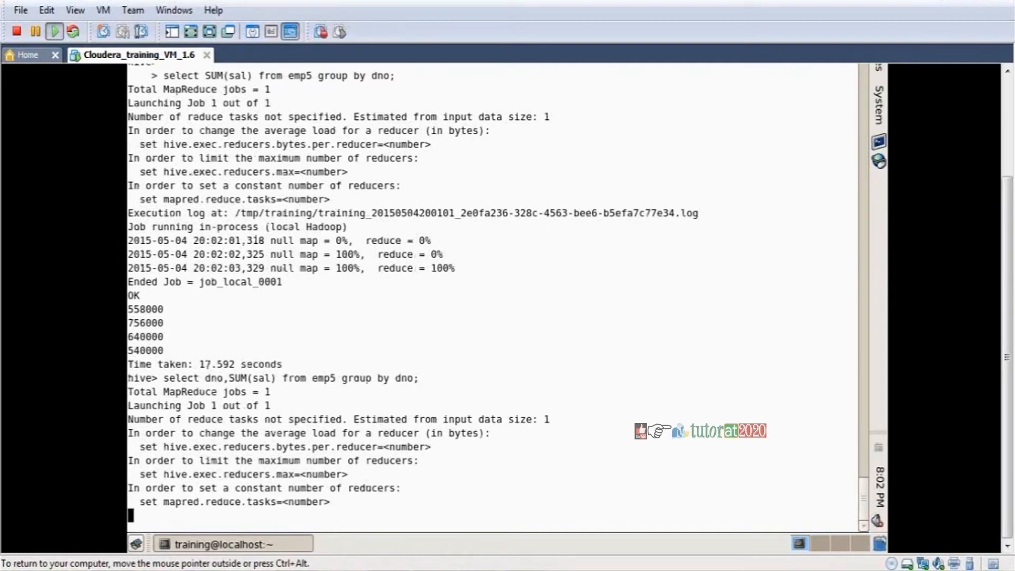
pyautogui.scroll(-3)
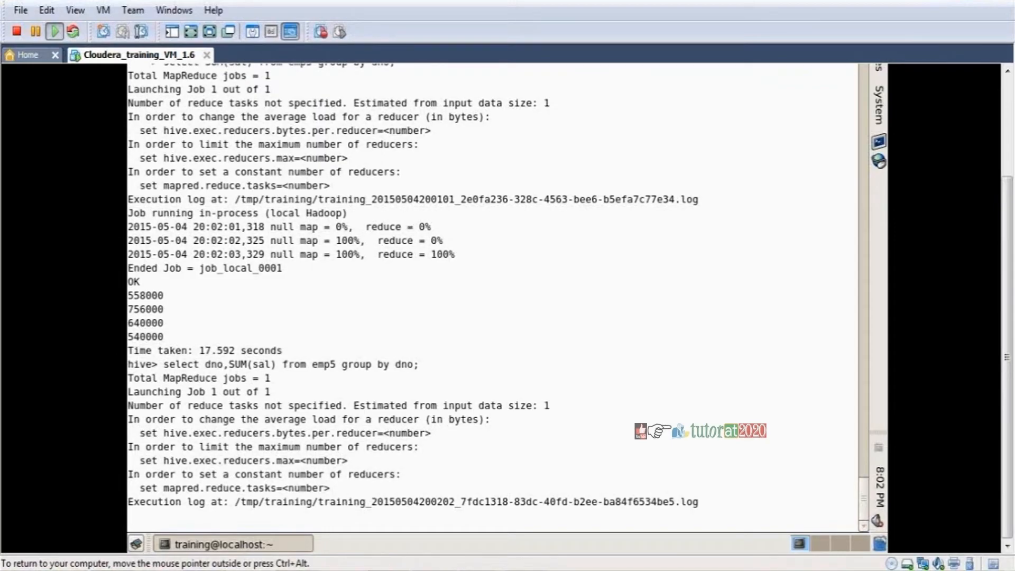
pyautogui.scroll(-3)
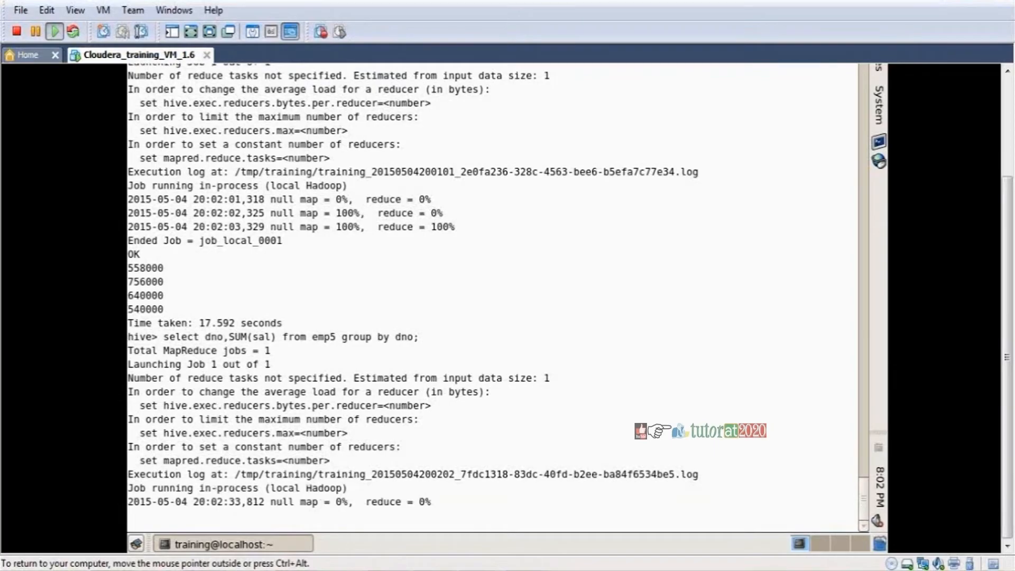
pyautogui.scroll(-3)
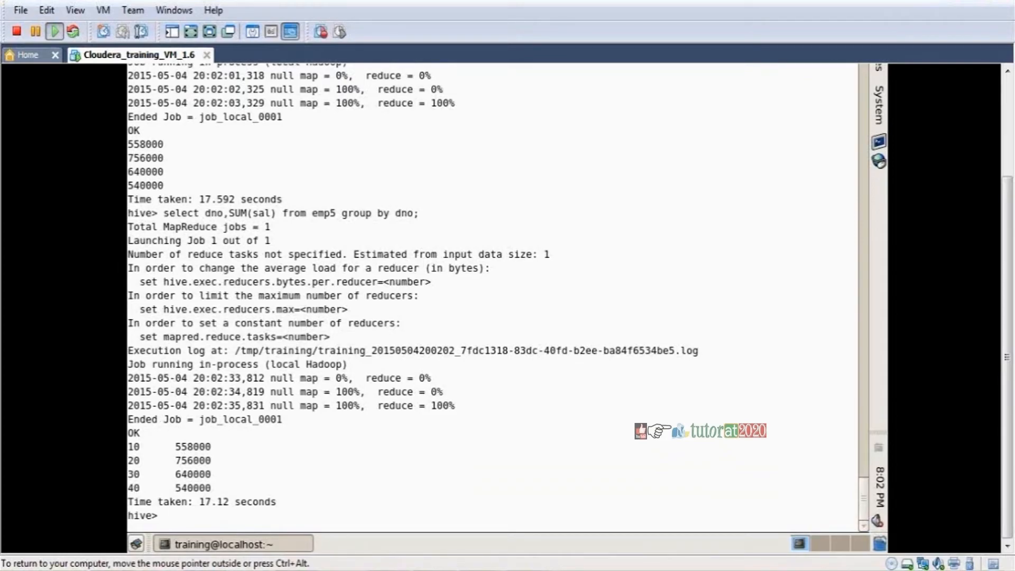
pyautogui.write('select dno,SUM(sal) from emp5 group by dno;')
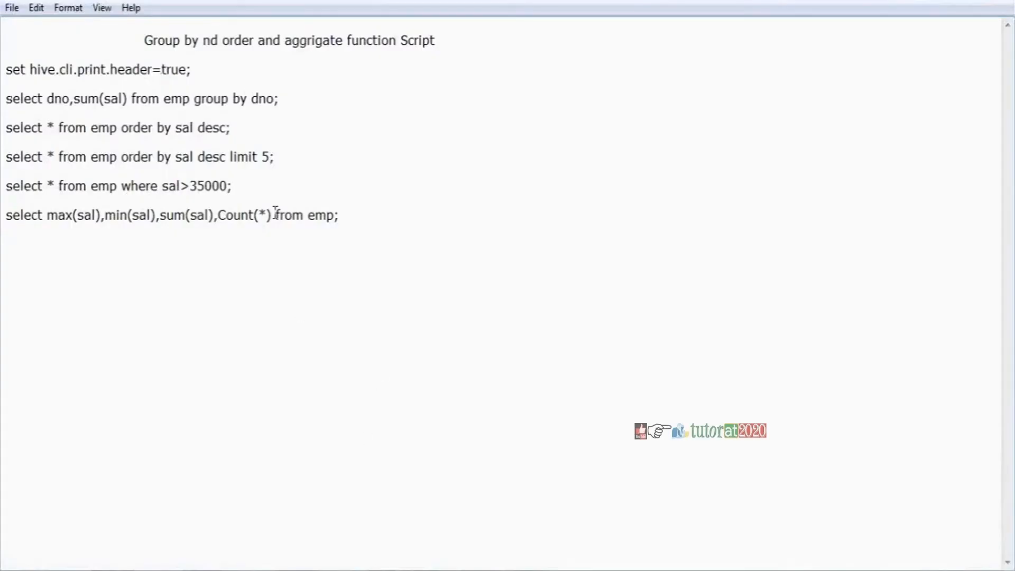
# In the Notepad script, highlight the dno,sum(sal) query and the where sal>35000 filter query
pyautogui.moveTo(6, 98); pyautogui.dragTo(161, 98)
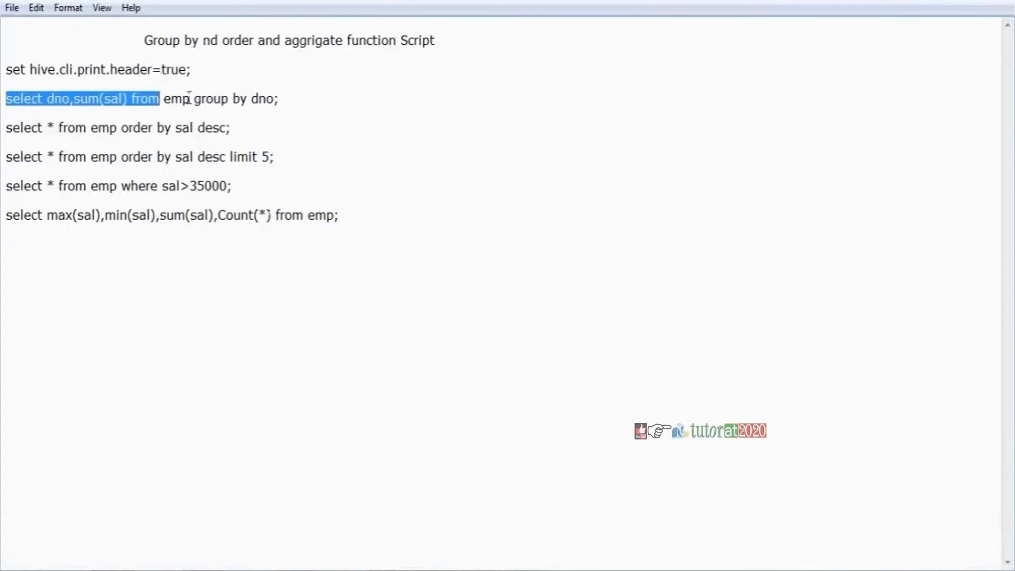
pyautogui.moveTo(162, 98); pyautogui.dragTo(267, 98)
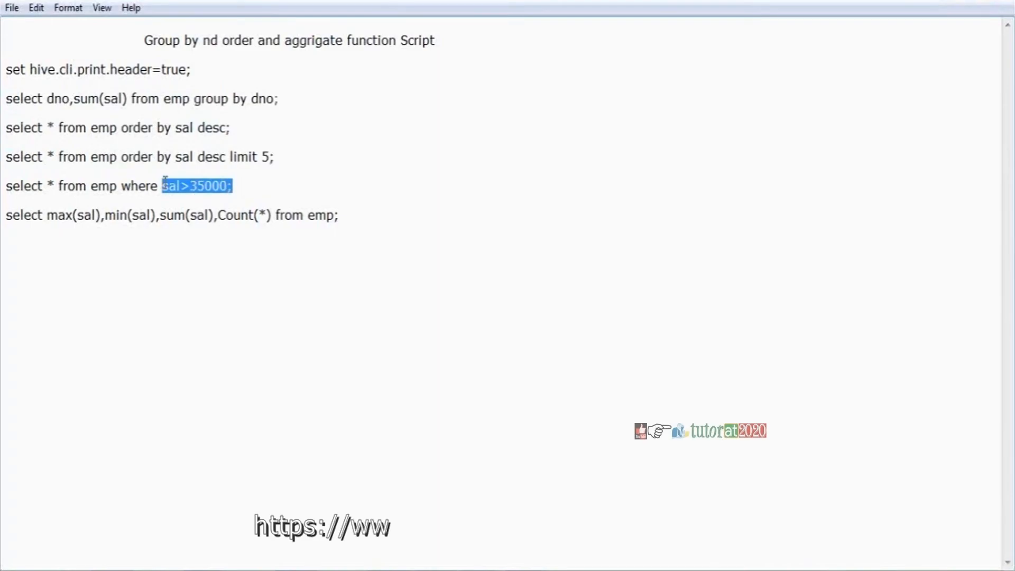
pyautogui.moveTo(160, 186); pyautogui.dragTo(6, 186)
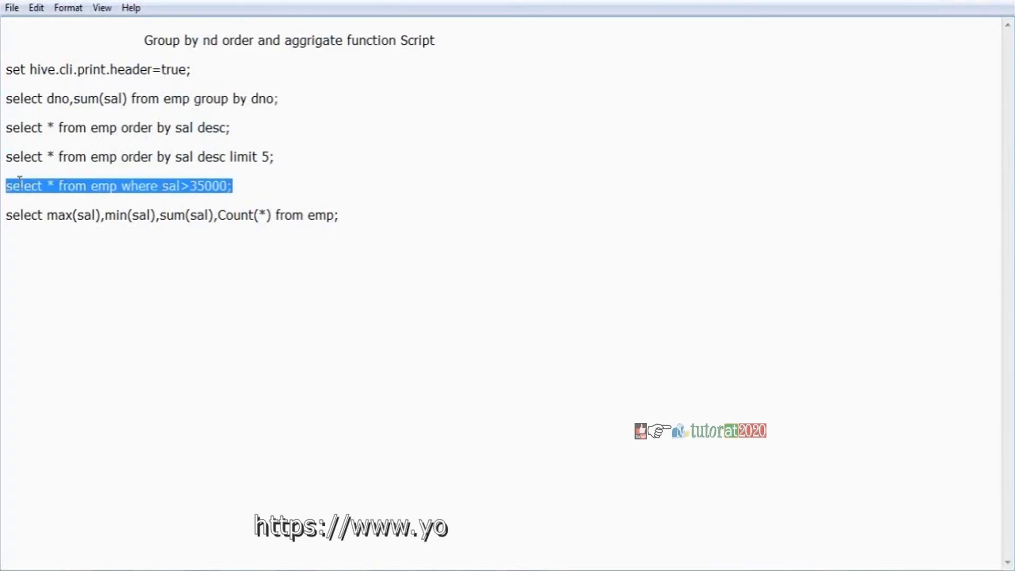